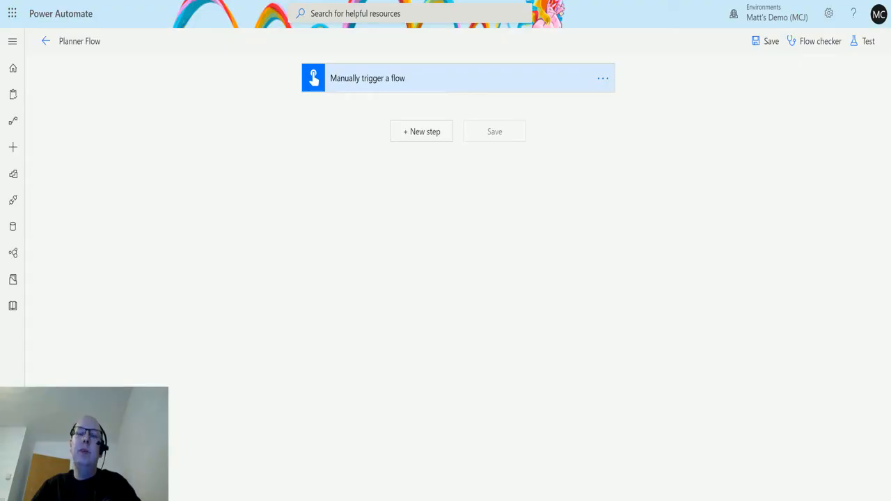
mouse_move(624, 234)
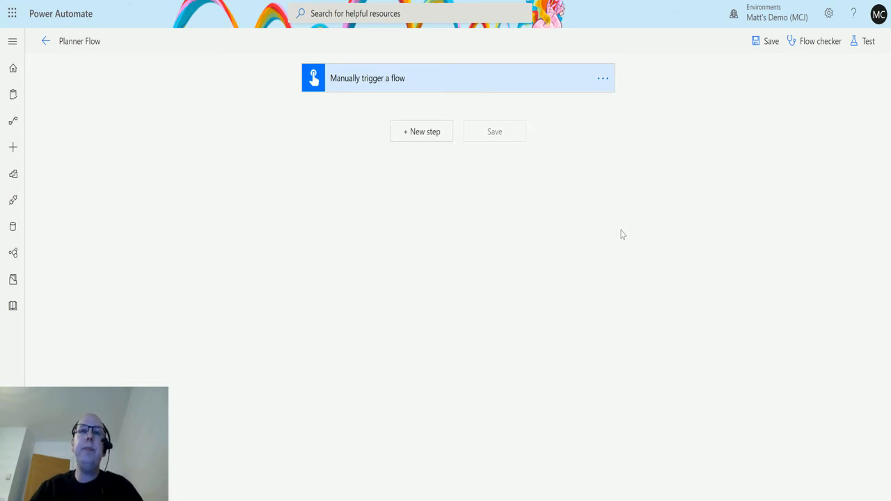
mouse_move(198, 151)
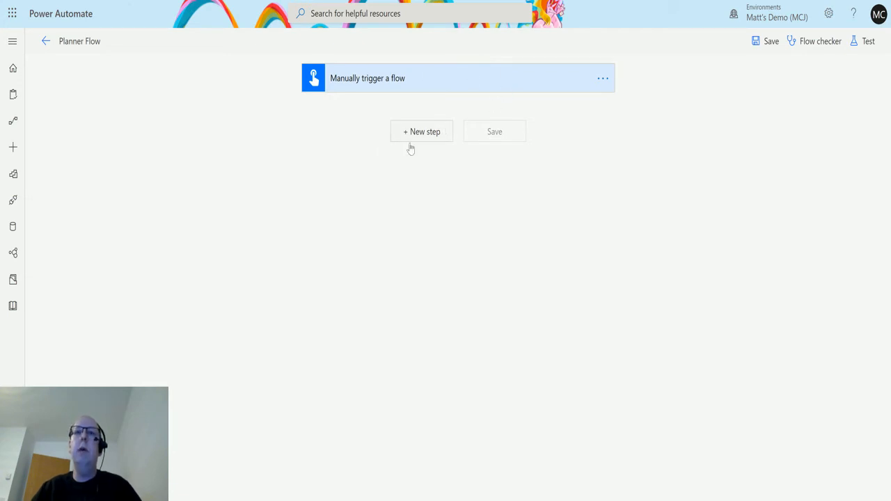
Add a Planner 'List buckets' action as a new step beneath the manual trigger
left_click(421, 131)
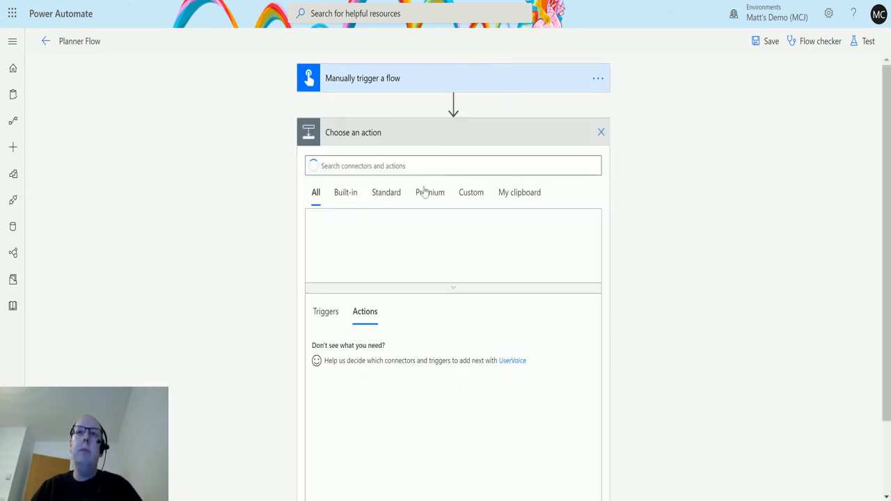
type("planner")
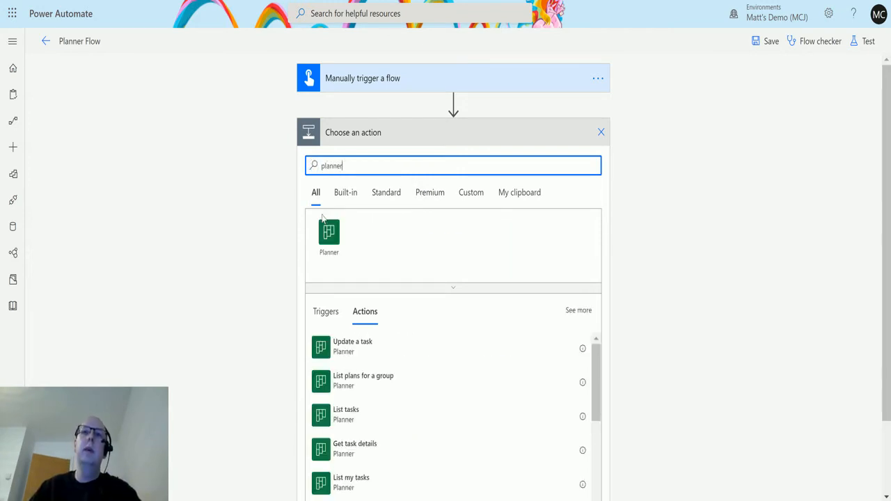
mouse_move(329, 235)
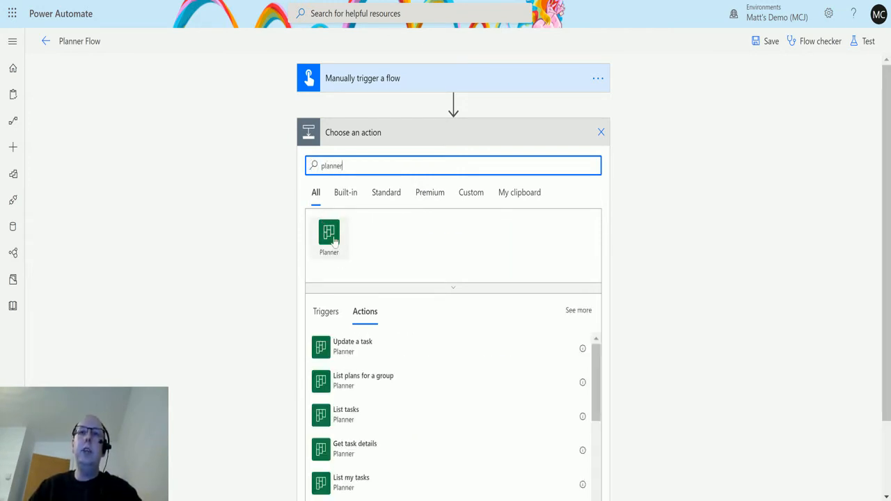
left_click(328, 237)
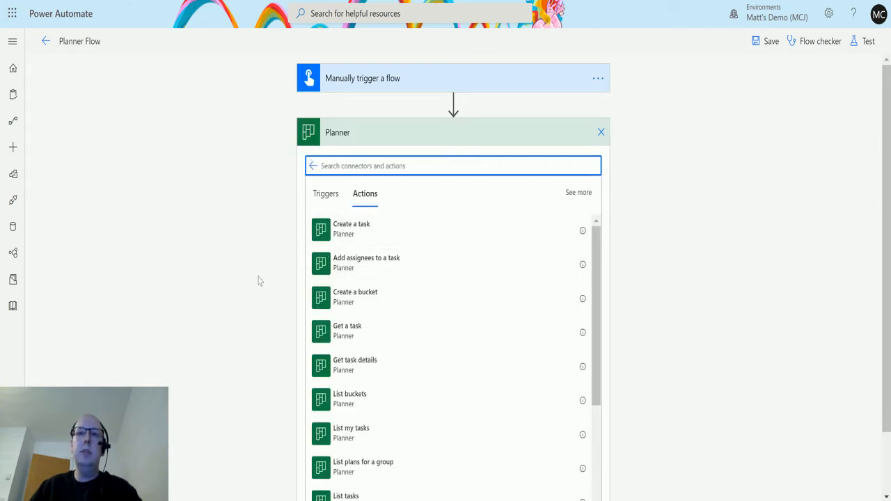
scroll("down", 3)
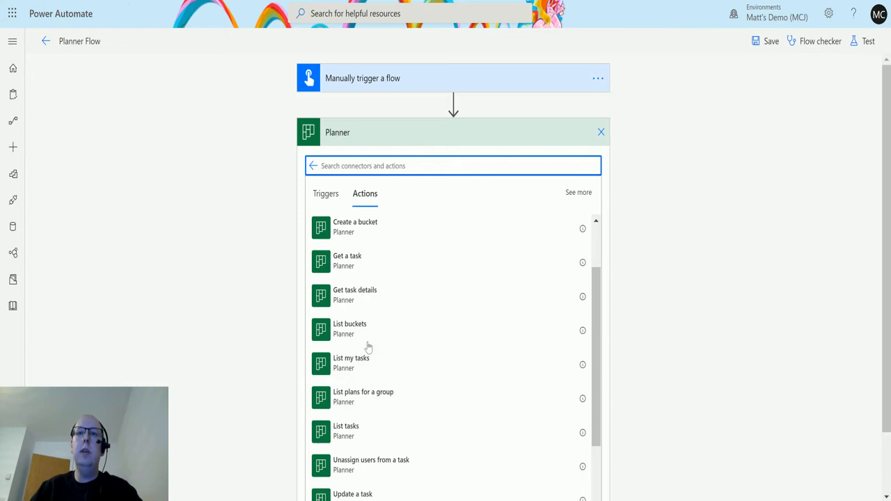
left_click(349, 329)
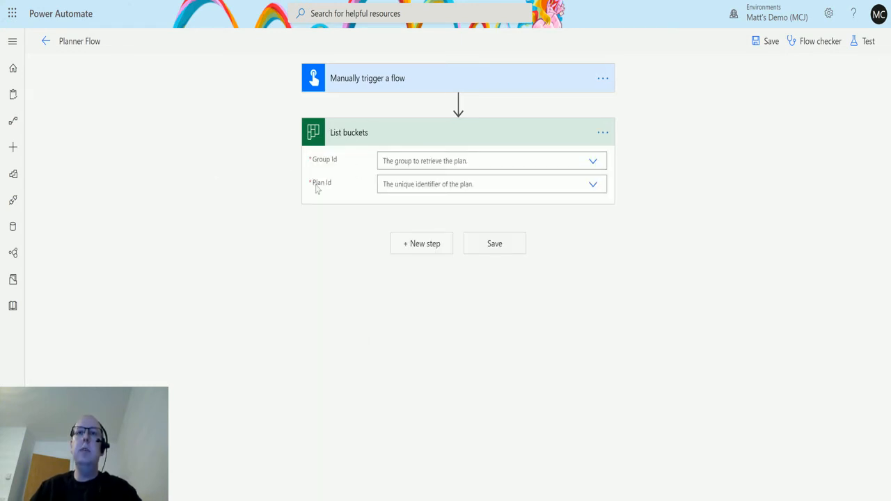
mouse_move(399, 151)
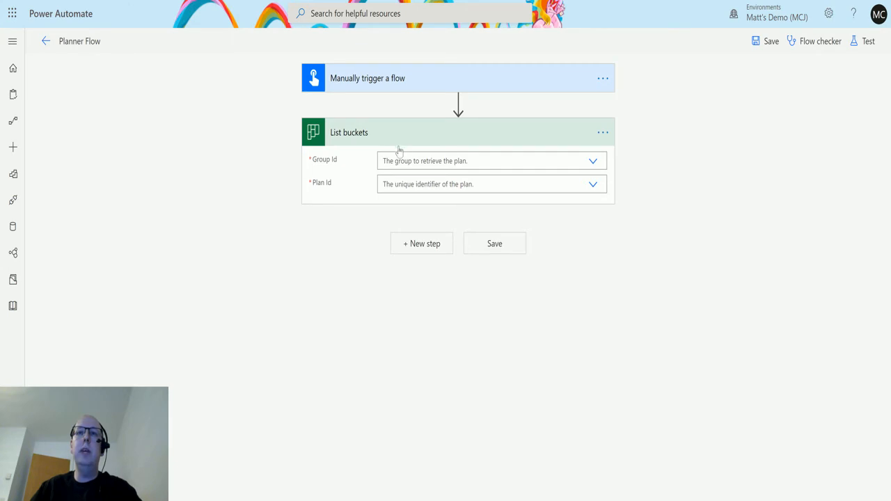
mouse_move(563, 273)
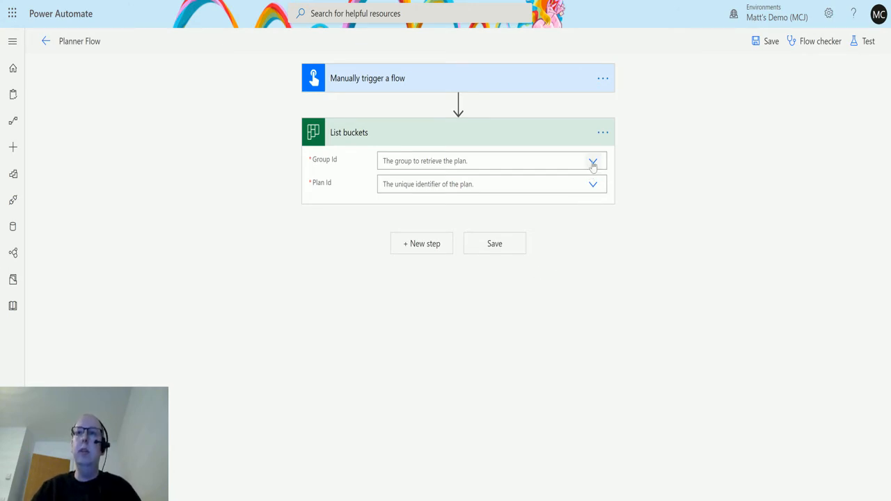
Set both Group Id and Plan Id of List buckets to 'Power Automate Plan'
left_click(593, 162)
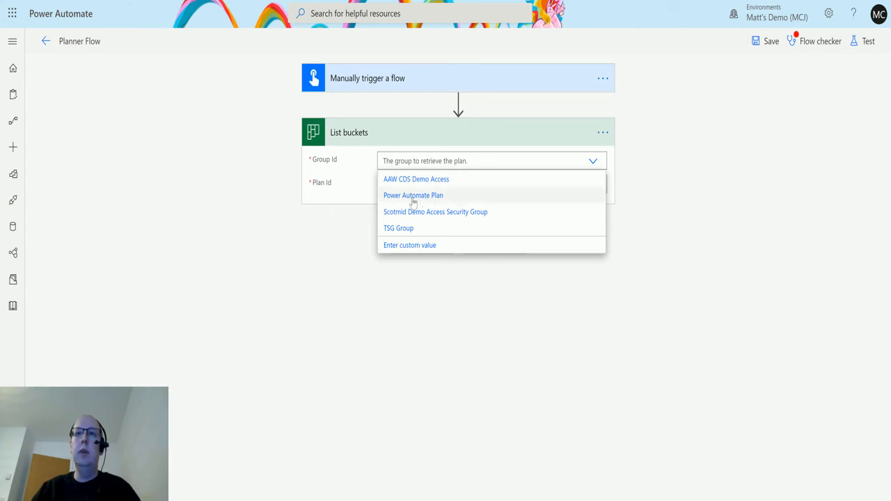
left_click(413, 195)
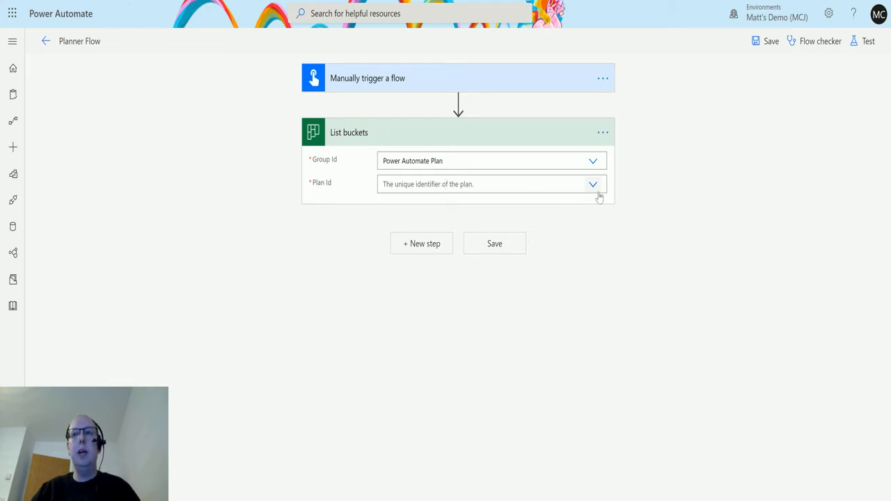
left_click(593, 184)
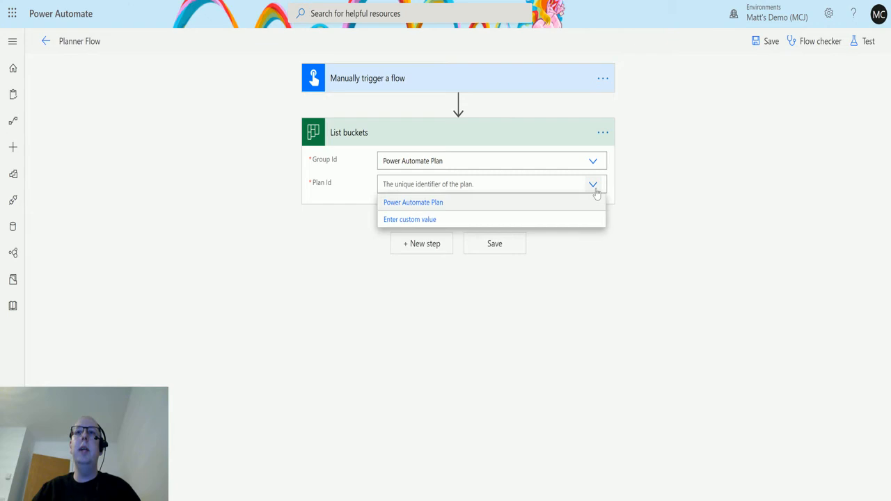
left_click(412, 202)
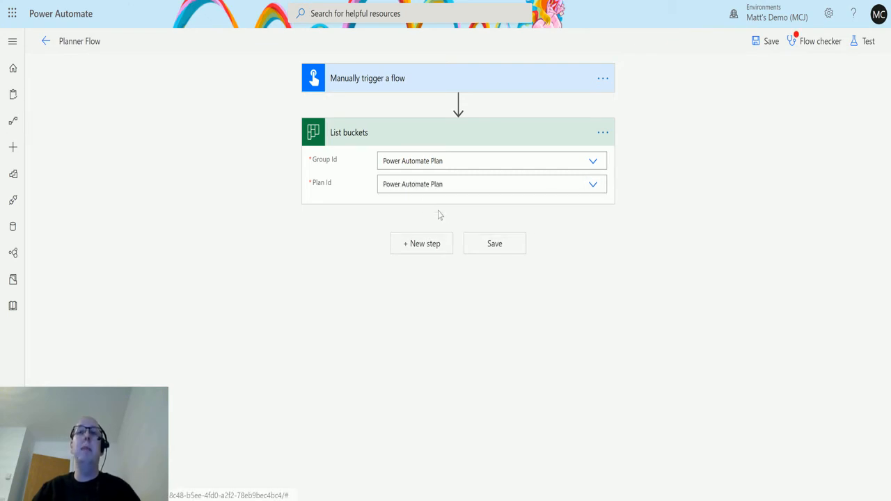
mouse_move(174, 195)
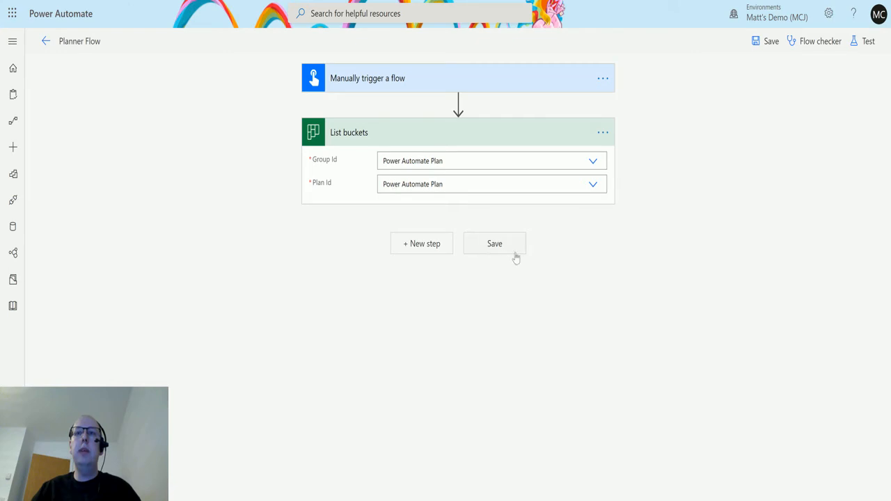
mouse_move(357, 223)
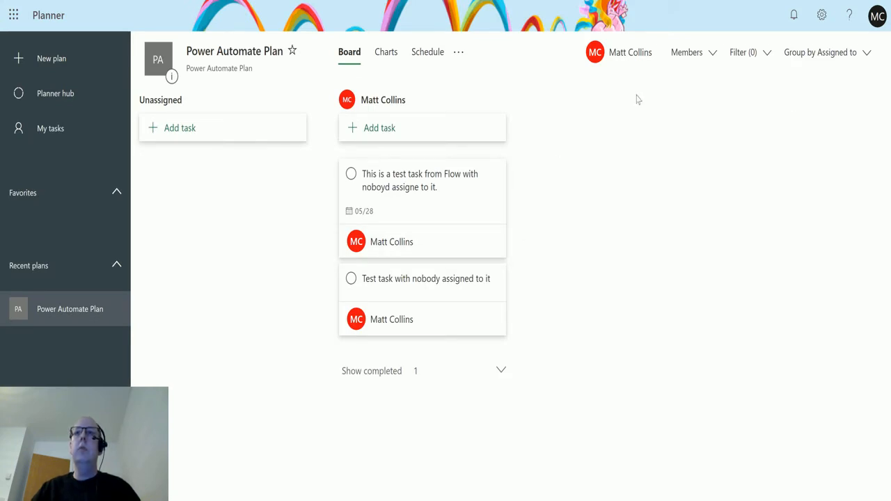
mouse_move(543, 75)
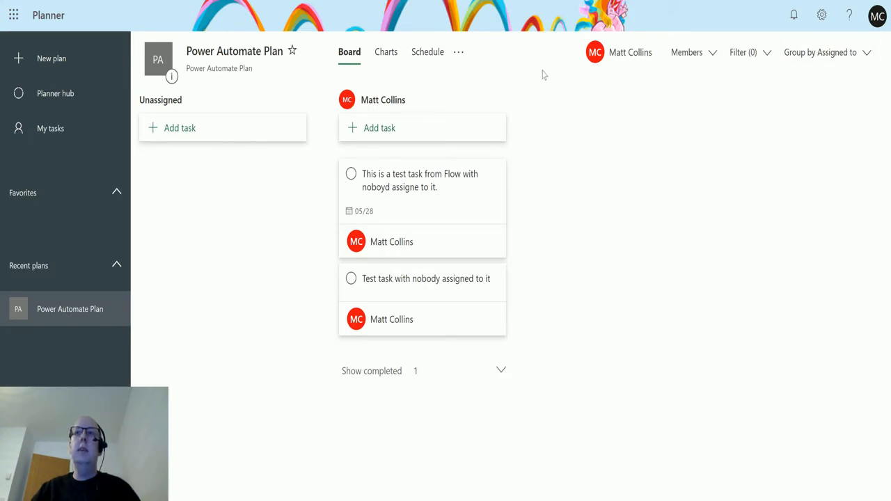
Group the Planner board by bucket and add a new 'Blog articles' bucket
left_click(825, 53)
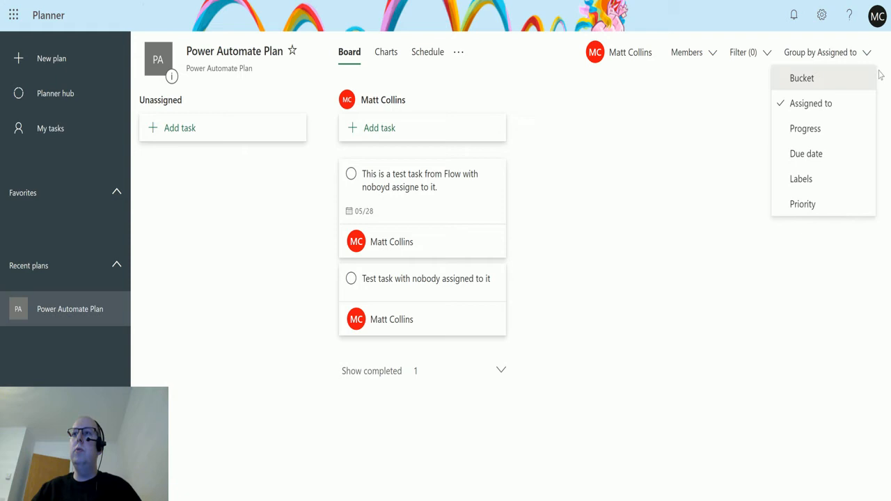
left_click(802, 78)
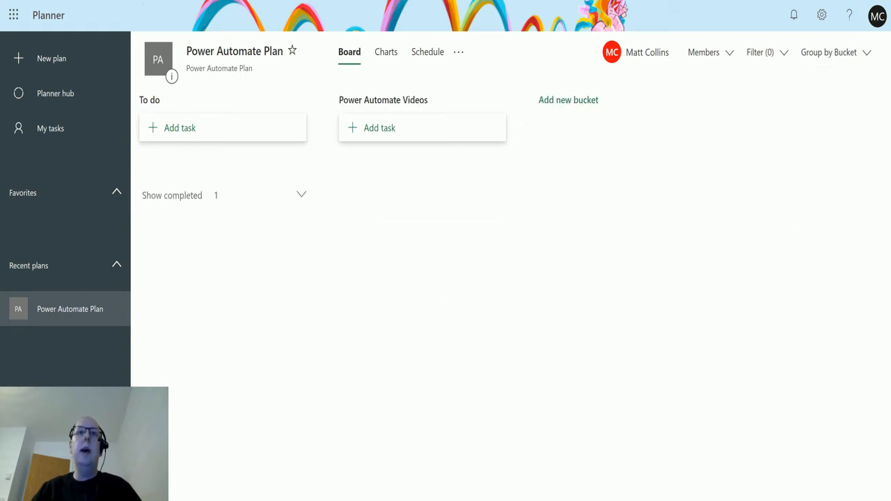
mouse_move(326, 120)
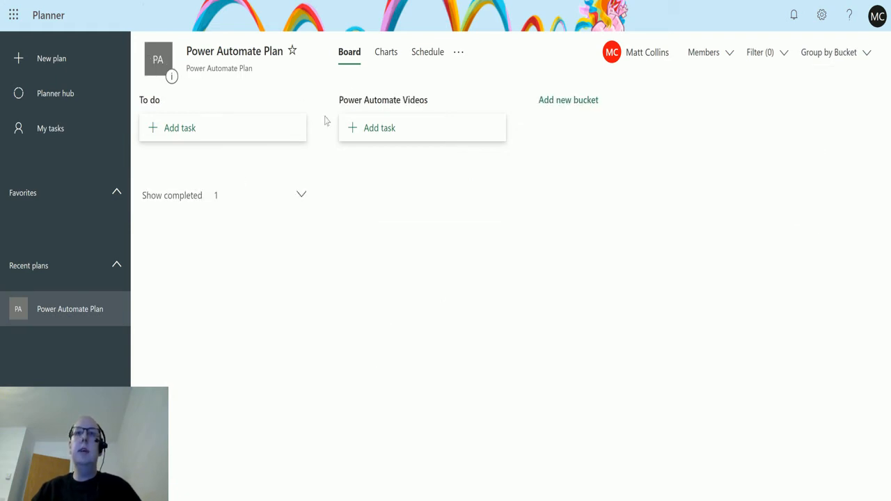
mouse_move(367, 109)
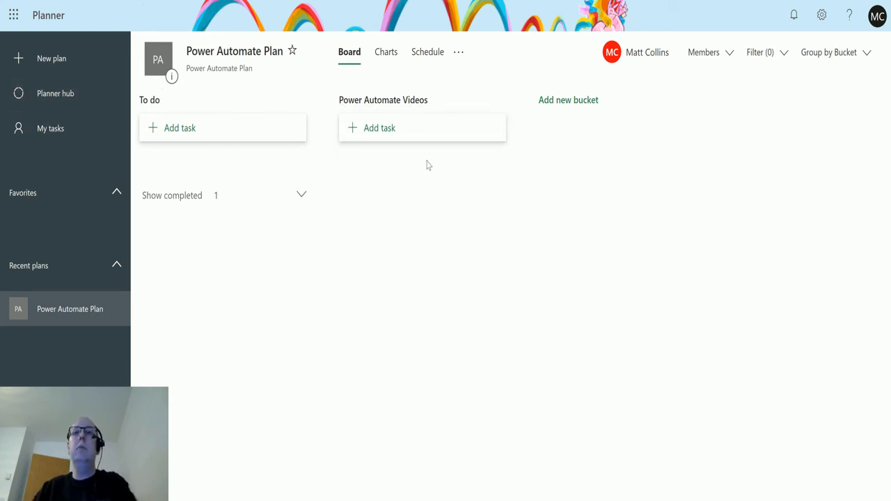
left_click(379, 128)
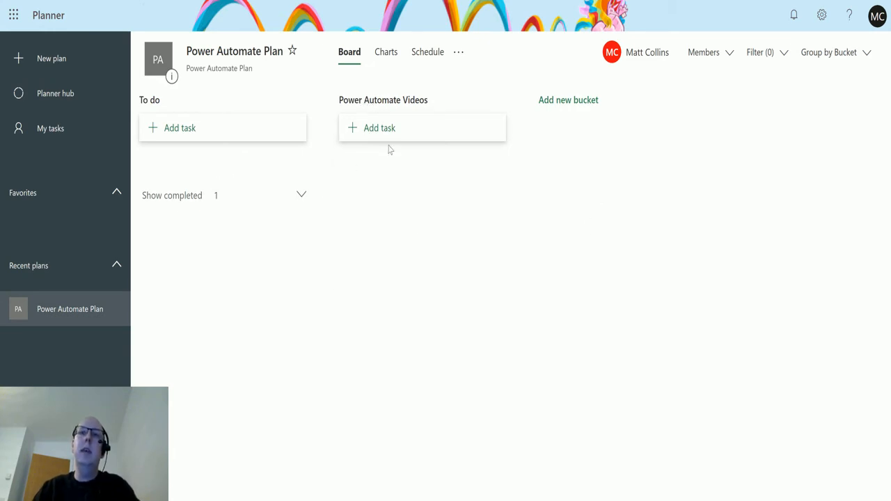
mouse_move(193, 311)
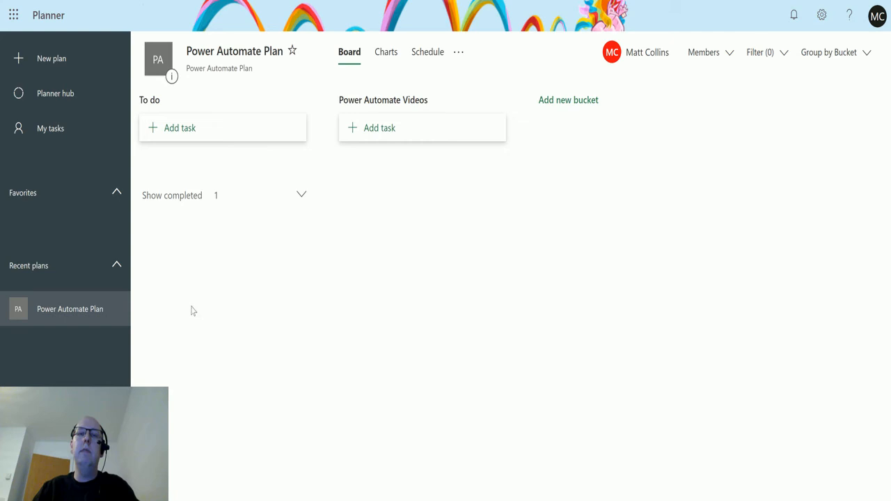
mouse_move(452, 368)
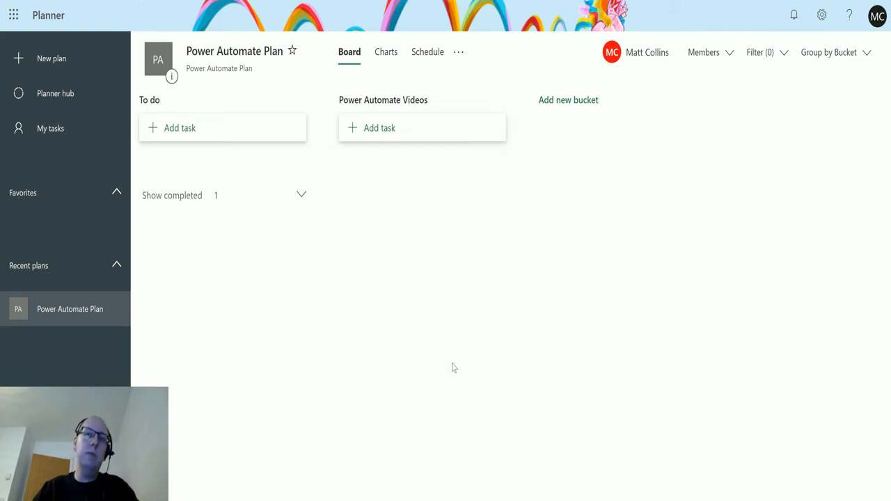
mouse_move(582, 81)
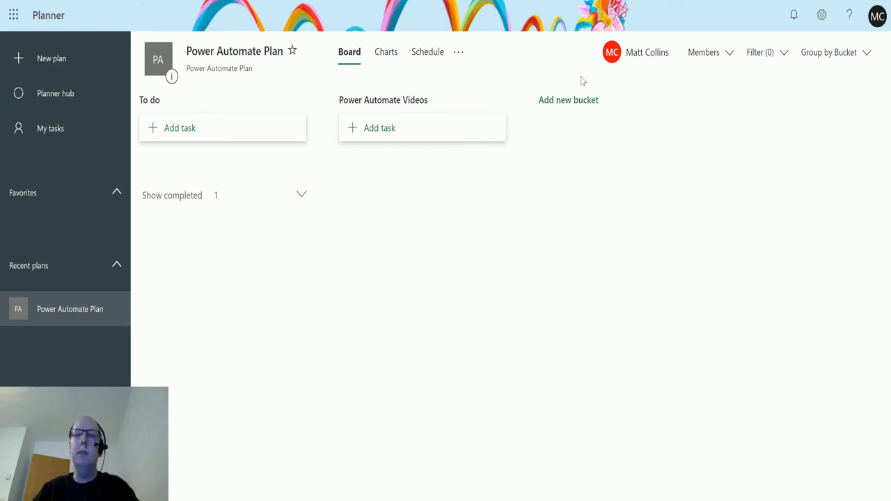
mouse_move(566, 109)
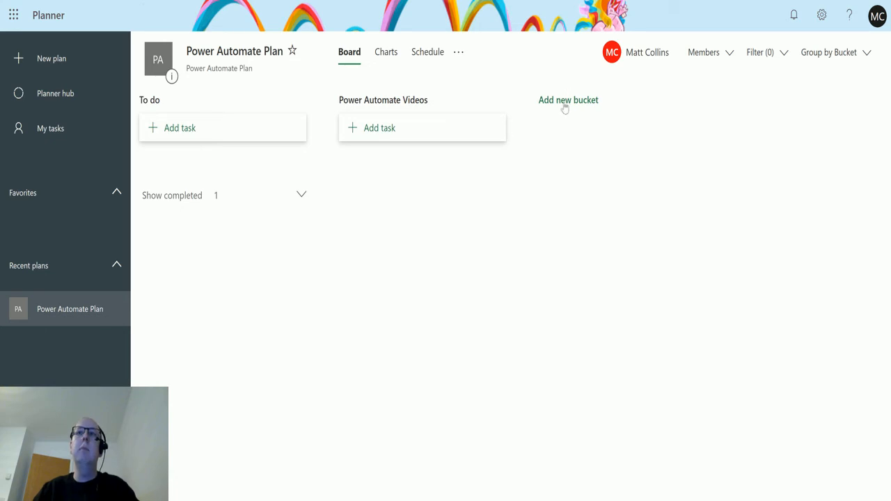
mouse_move(581, 96)
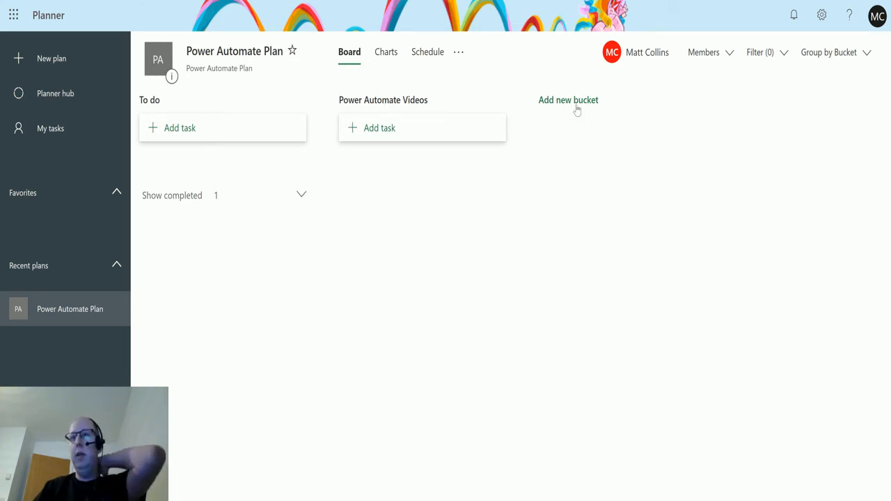
left_click(568, 101)
type("Blog articles")
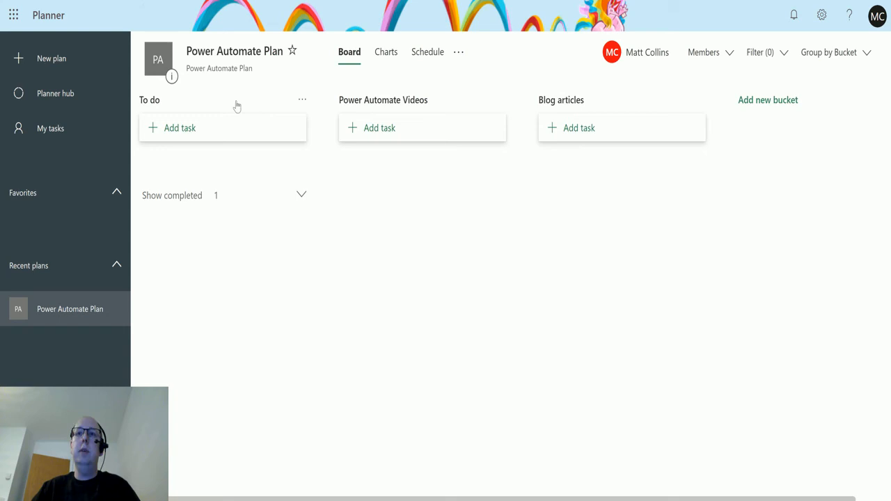
mouse_move(588, 73)
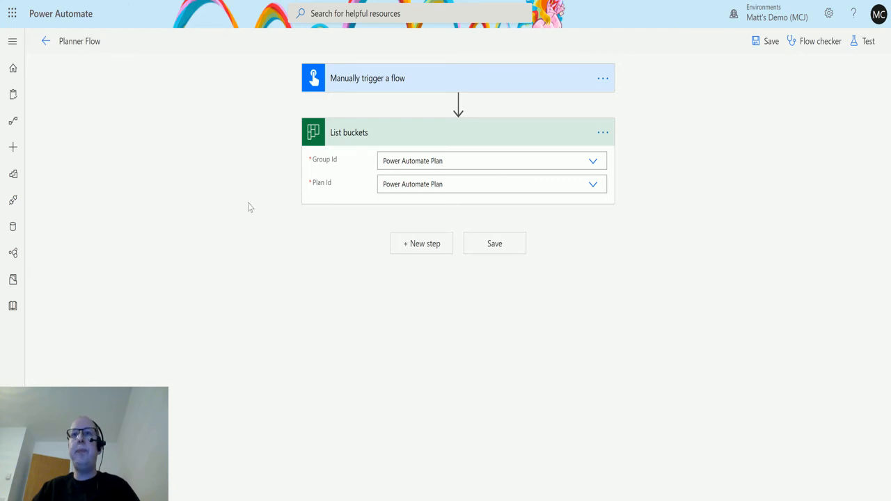
Save and test-run the flow with a manual trigger, finishing with a successful run
left_click(869, 42)
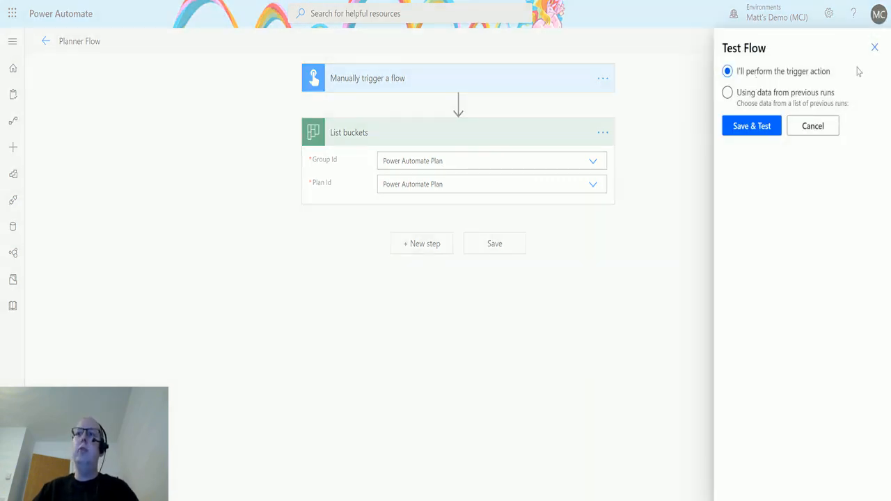
left_click(752, 125)
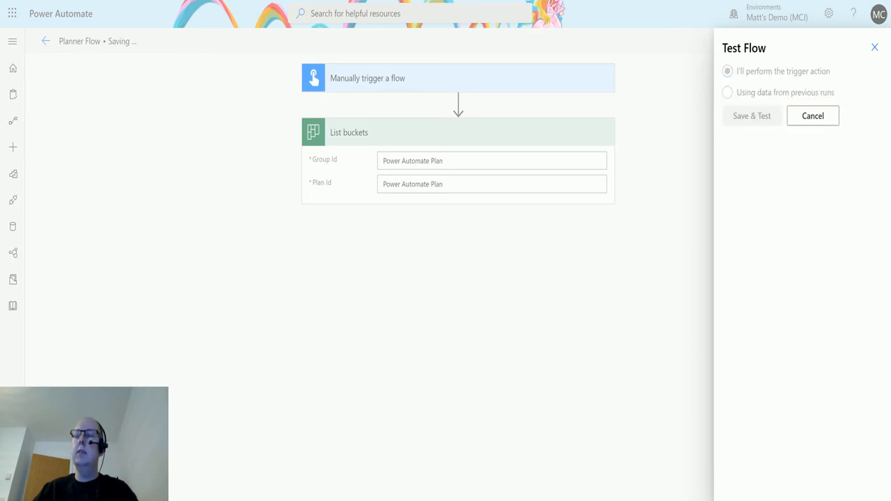
left_click(753, 115)
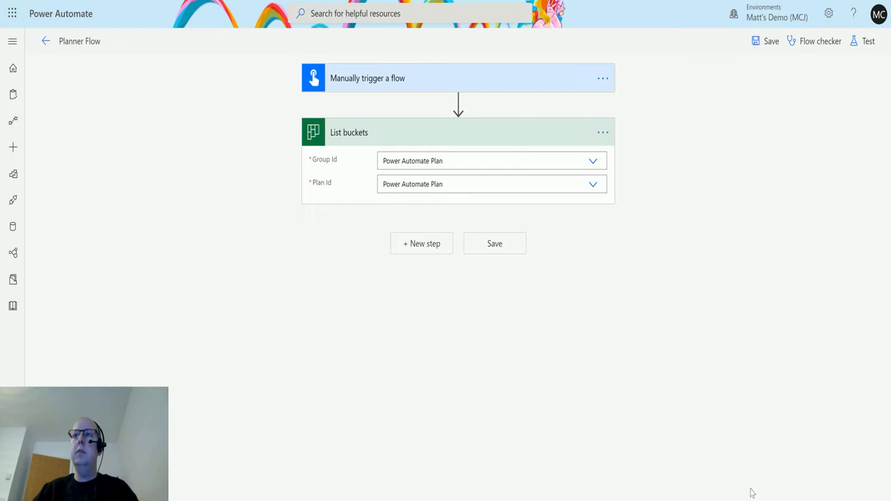
left_click(869, 41)
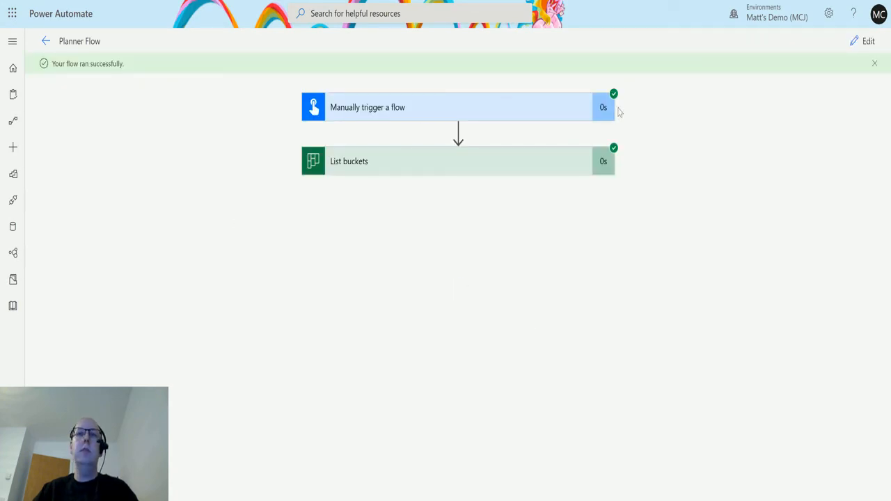
Expand the List buckets run step and review its JSON output of the buckets
left_click(349, 161)
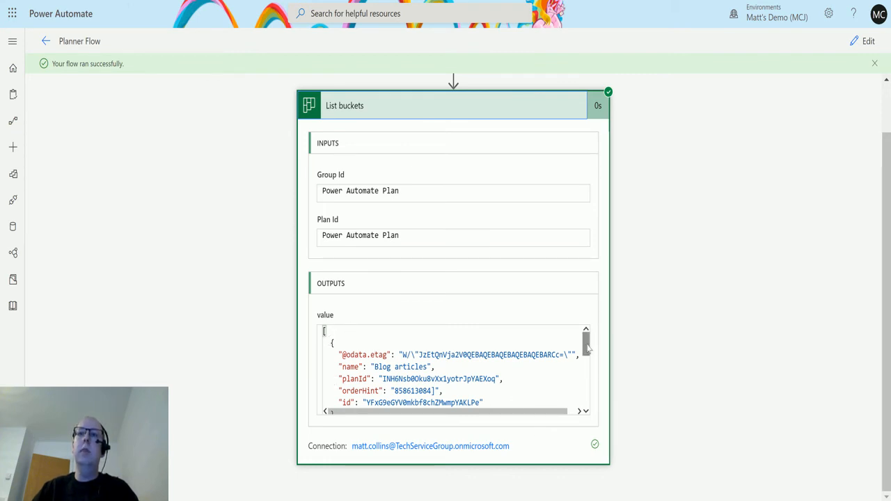
scroll("down", 3)
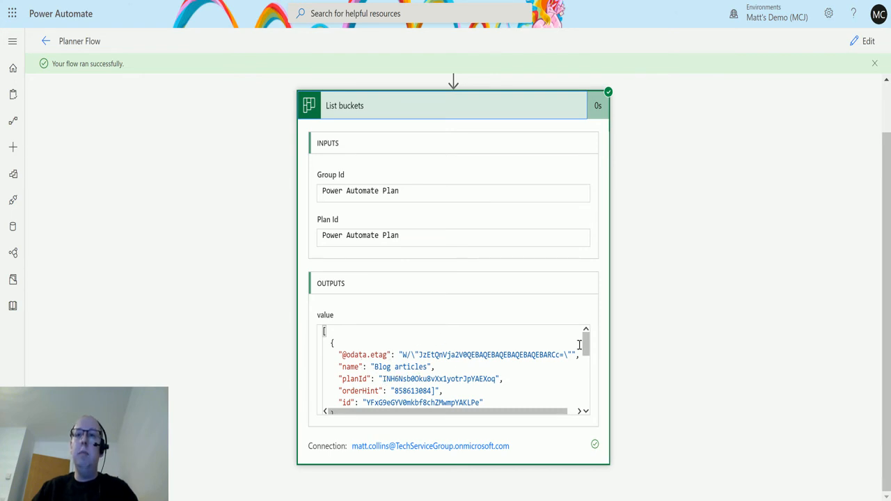
scroll("down", 3)
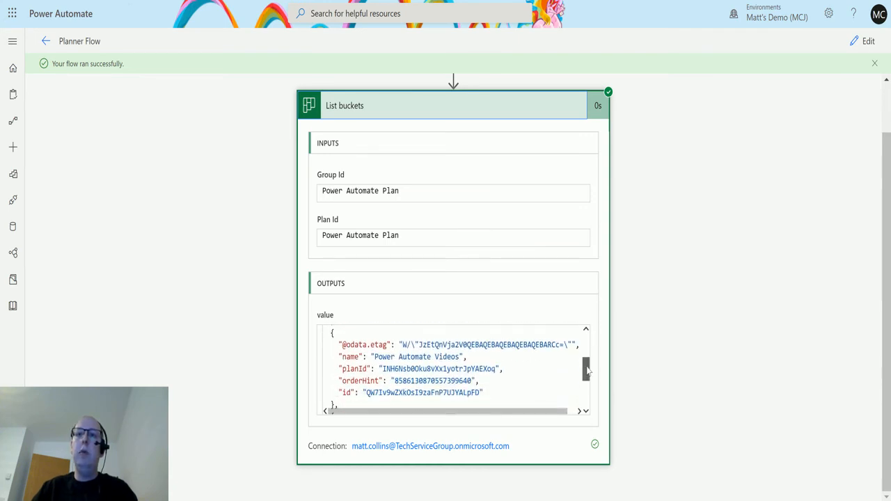
scroll("down", 3)
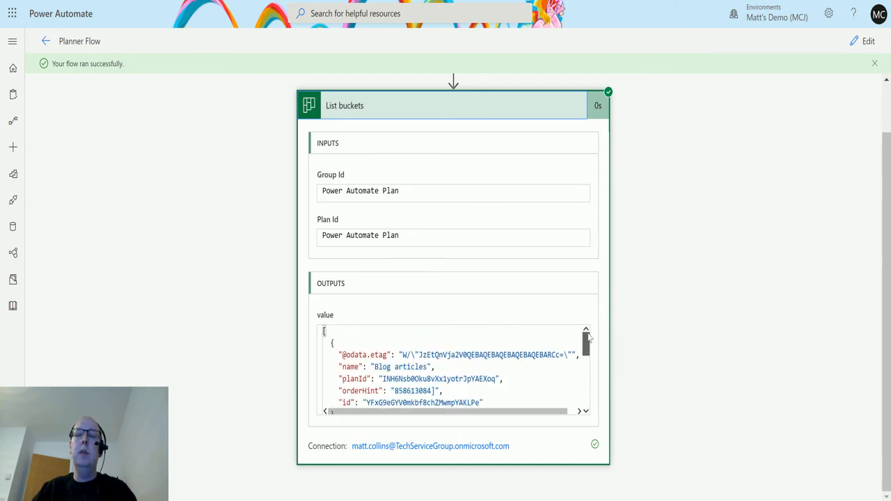
mouse_move(763, 314)
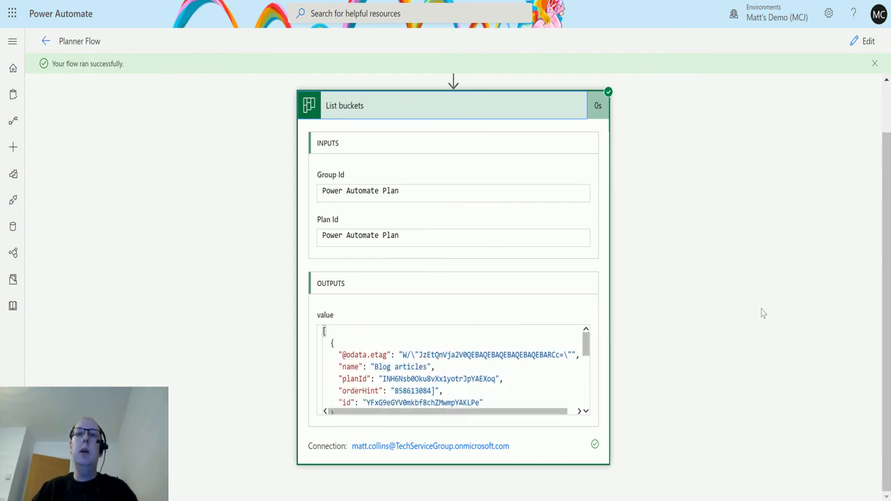